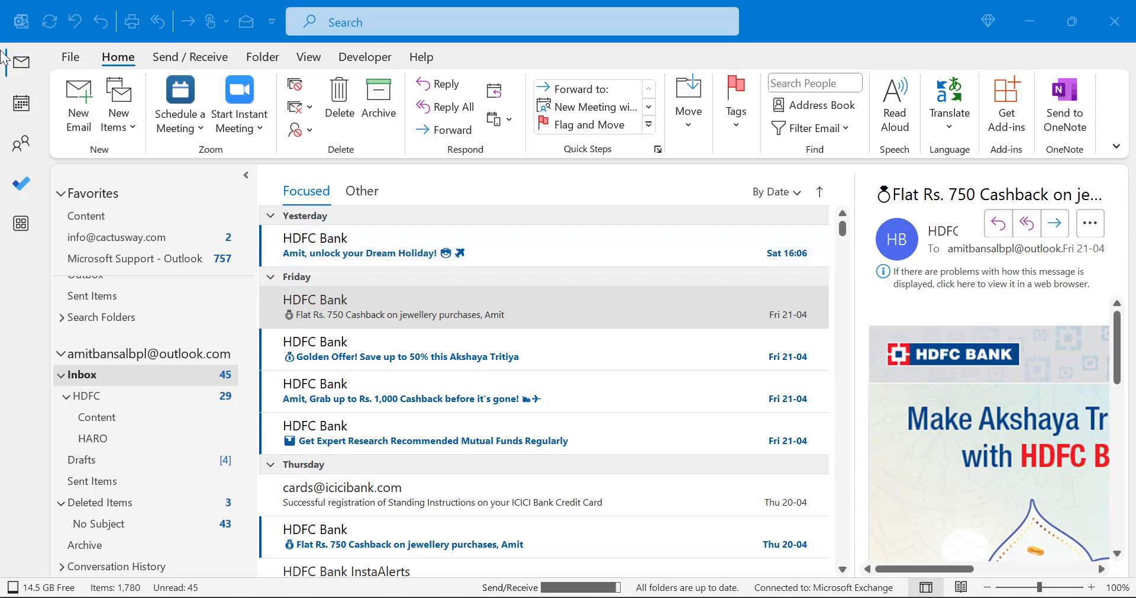
Select the HDFC Bank jewellery cashback email and open the Quick Actions hover settings.
left_click(399, 314)
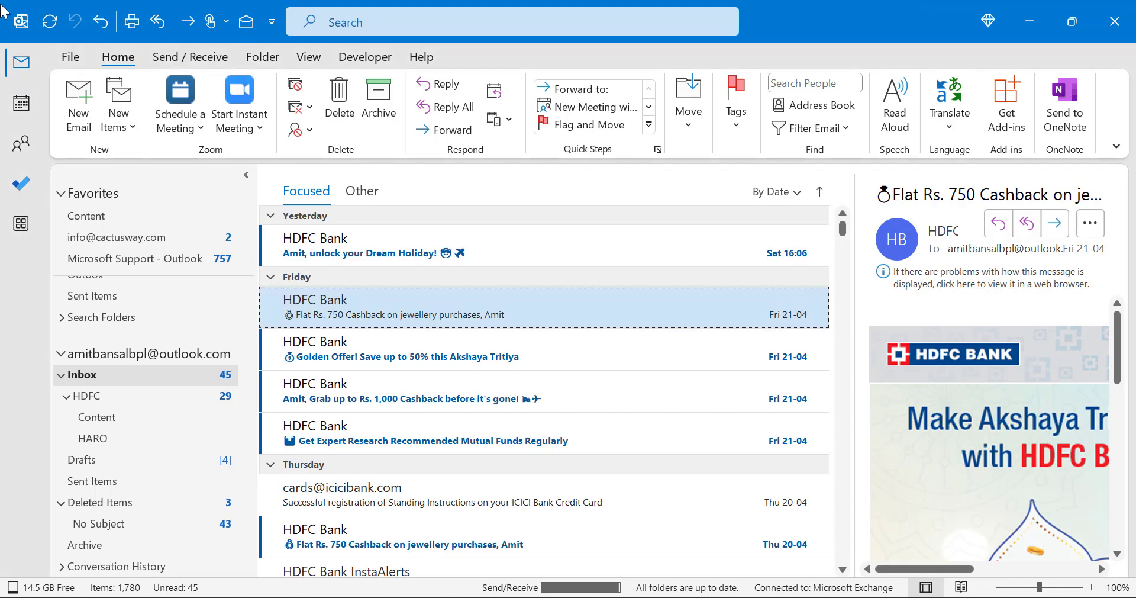
mouse_move(187, 21)
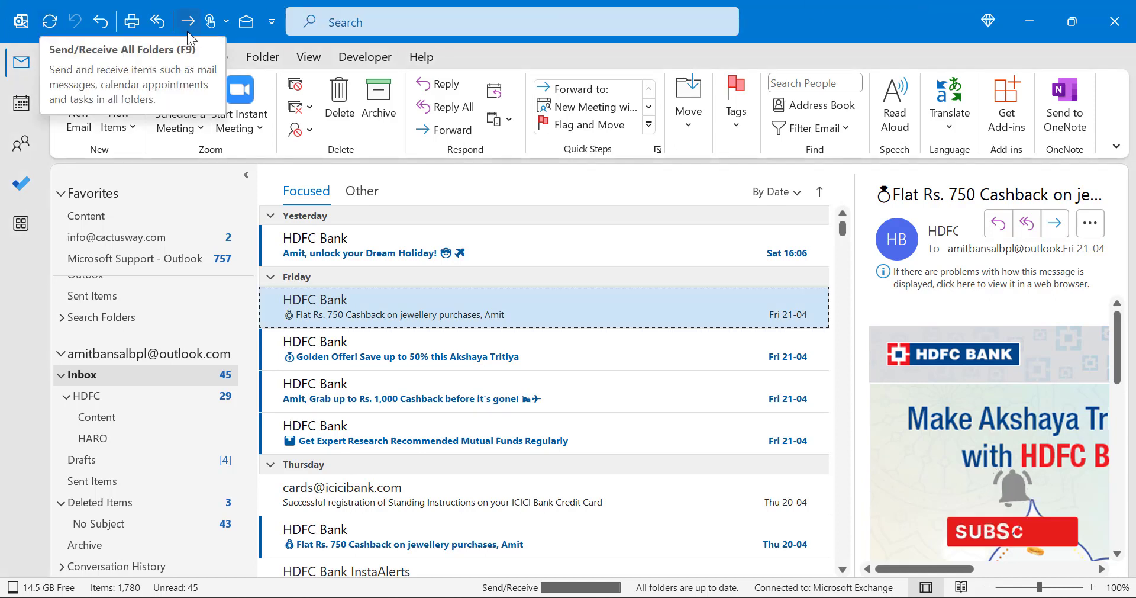
mouse_move(347, 263)
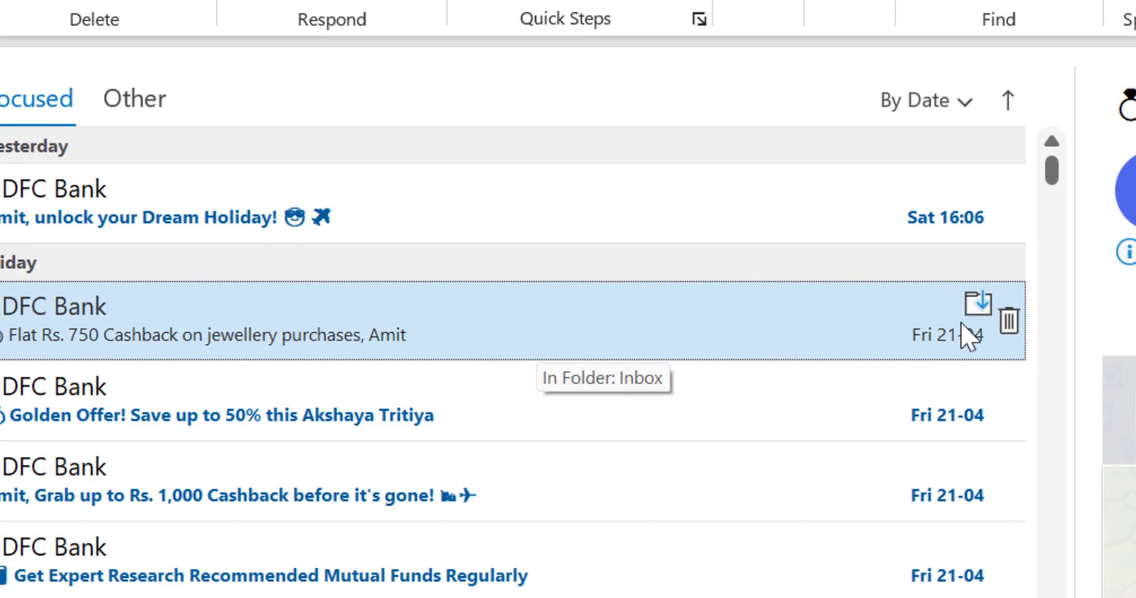
mouse_move(976, 311)
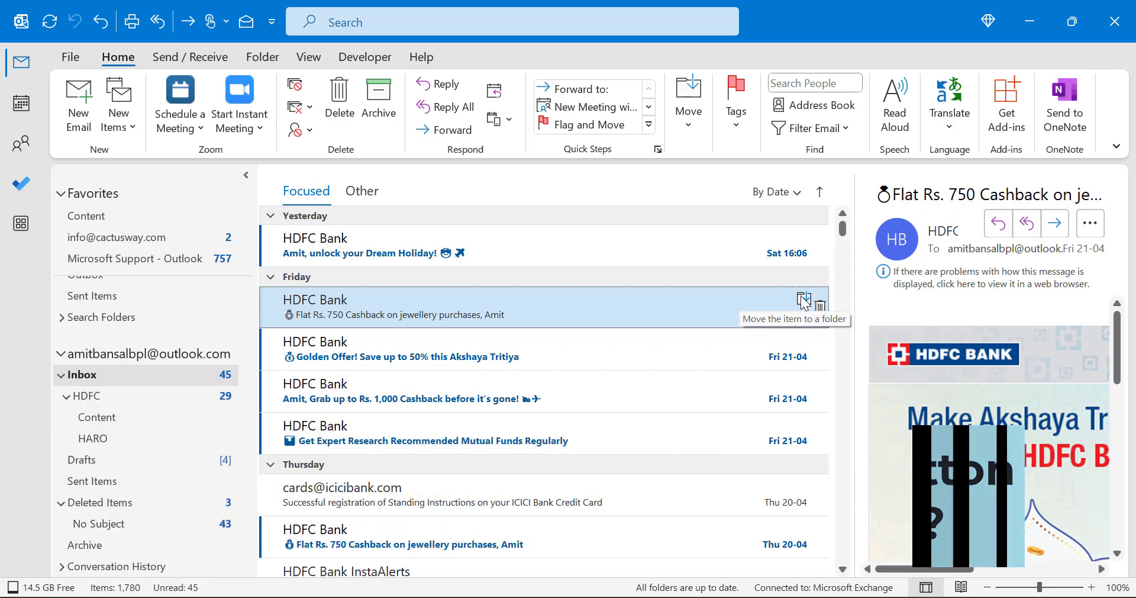
mouse_move(818, 307)
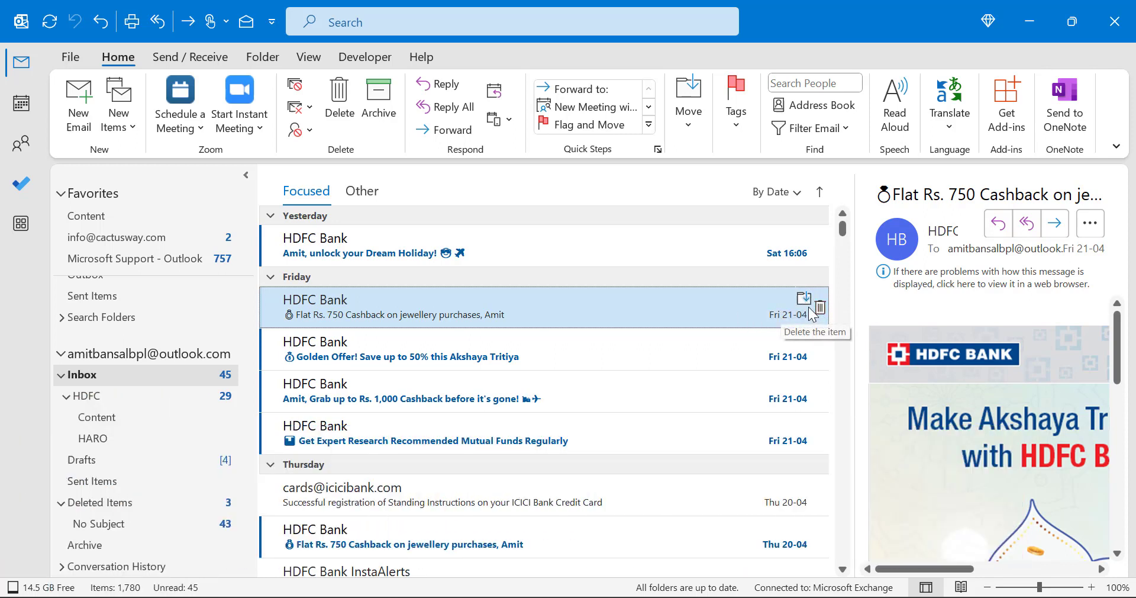
mouse_move(795, 308)
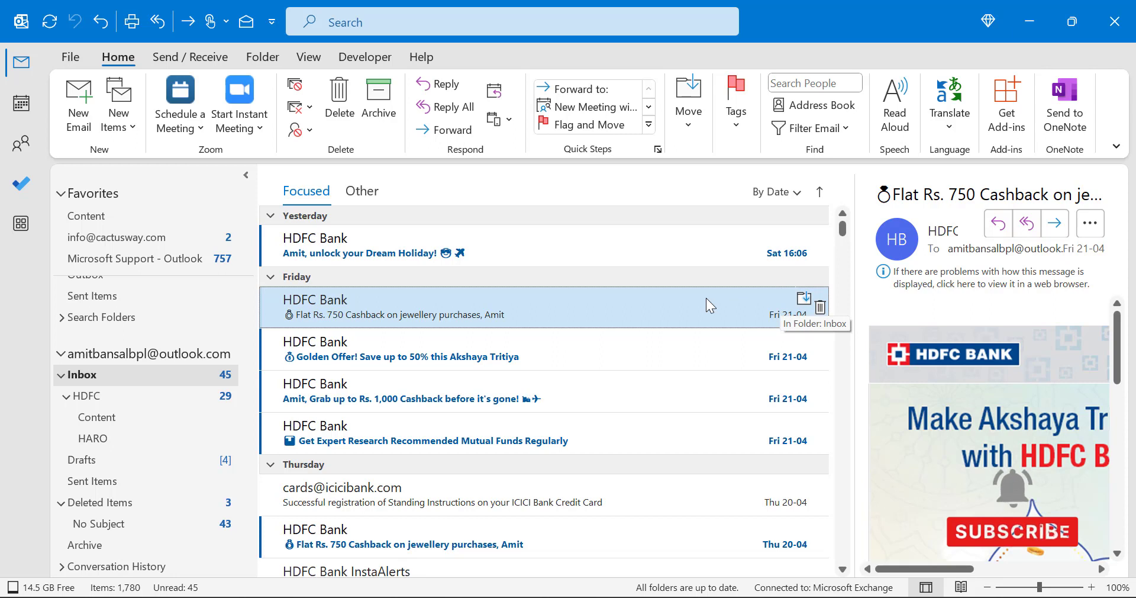
mouse_move(740, 296)
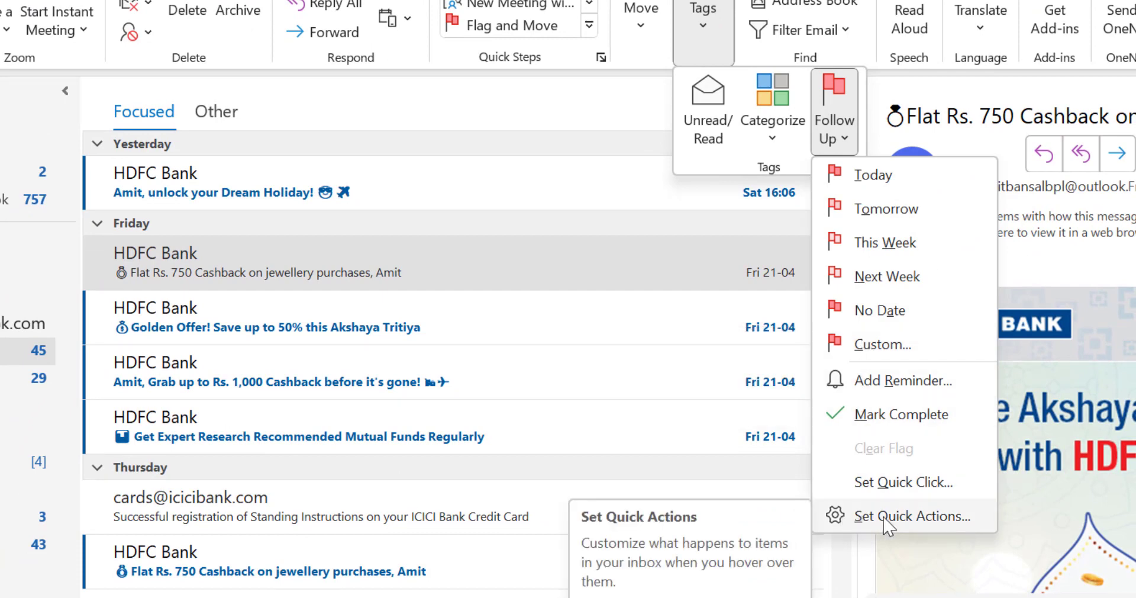
left_click(911, 516)
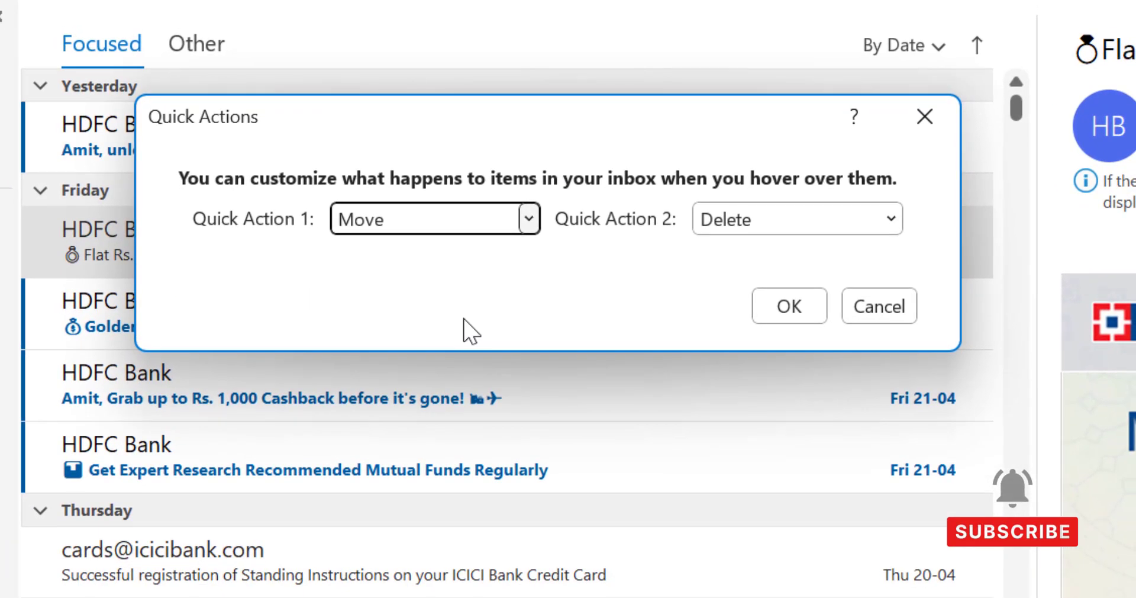
mouse_move(355, 204)
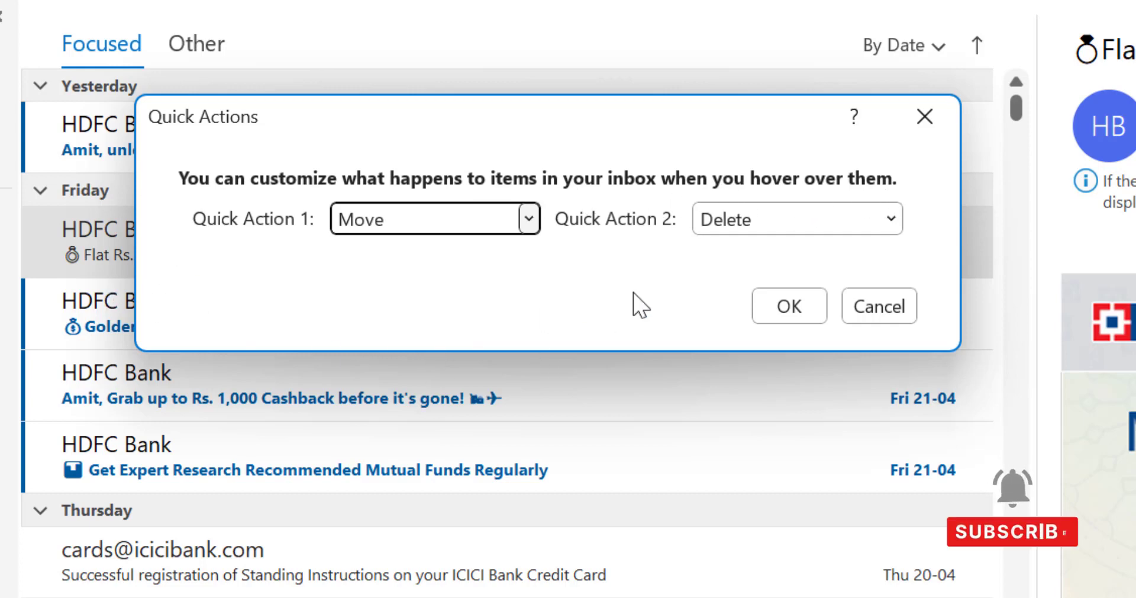
mouse_move(210, 248)
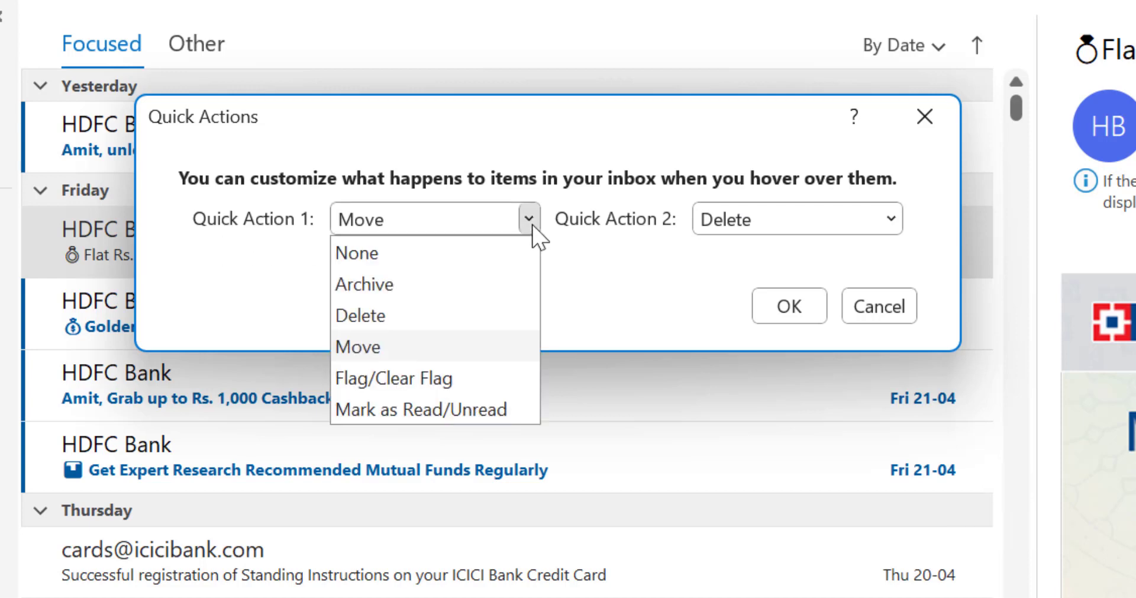
mouse_move(460, 312)
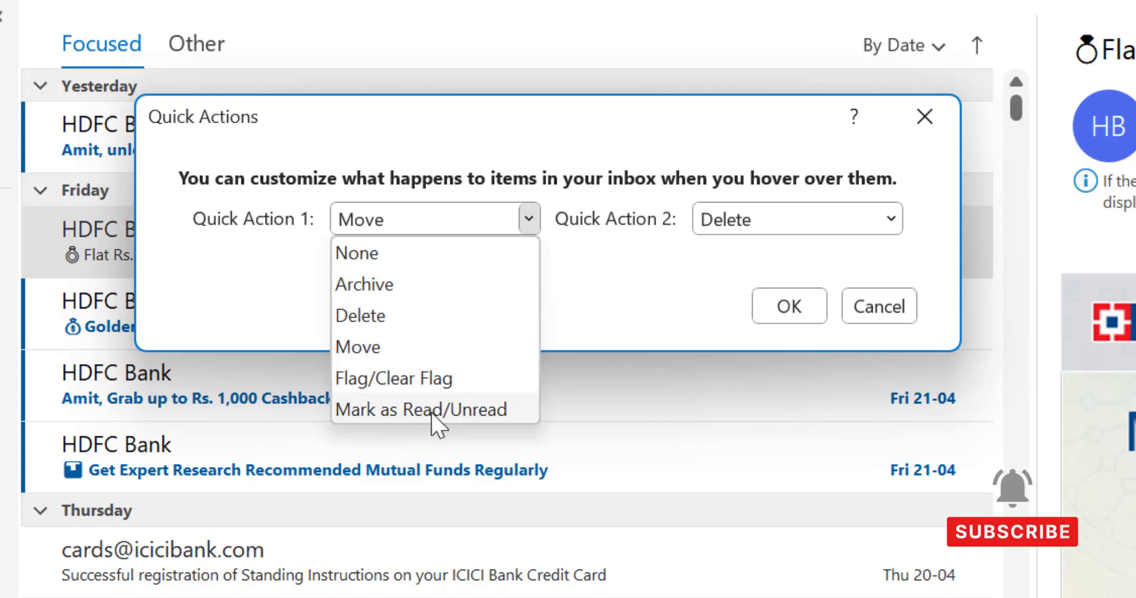
Keep Move as Quick Action 1, set Quick Action 2 to Flag/Clear Flag, and confirm.
left_click(356, 347)
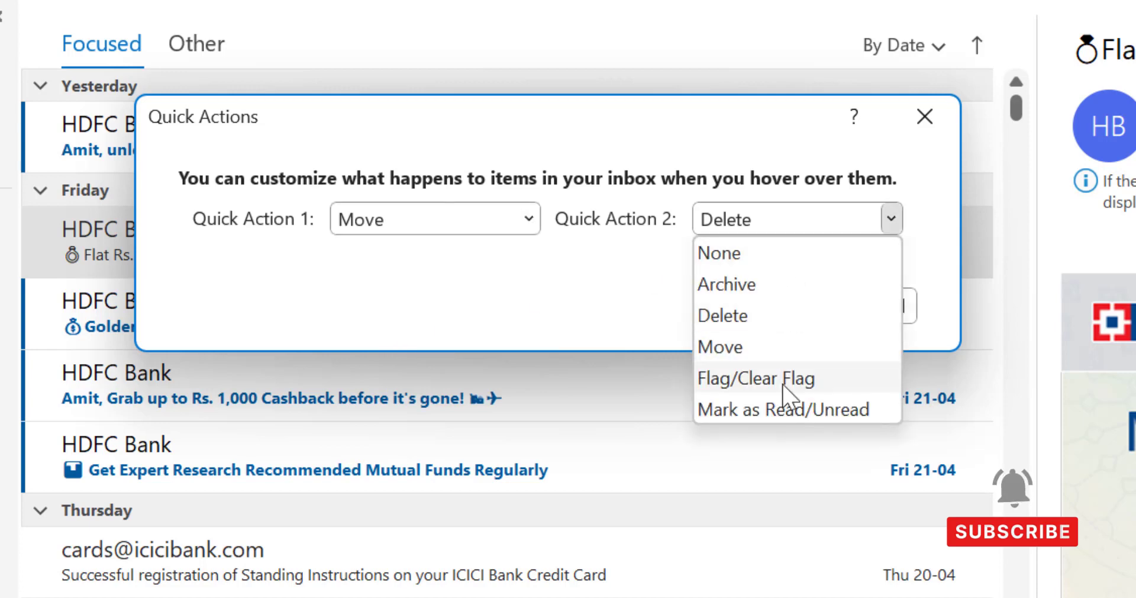
left_click(753, 378)
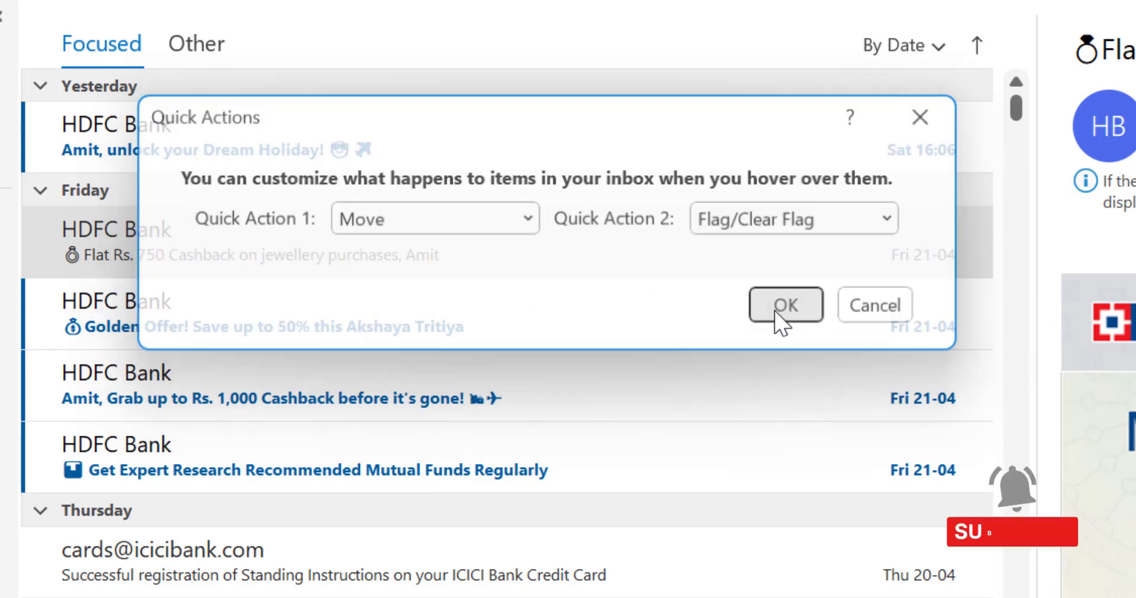
left_click(786, 305)
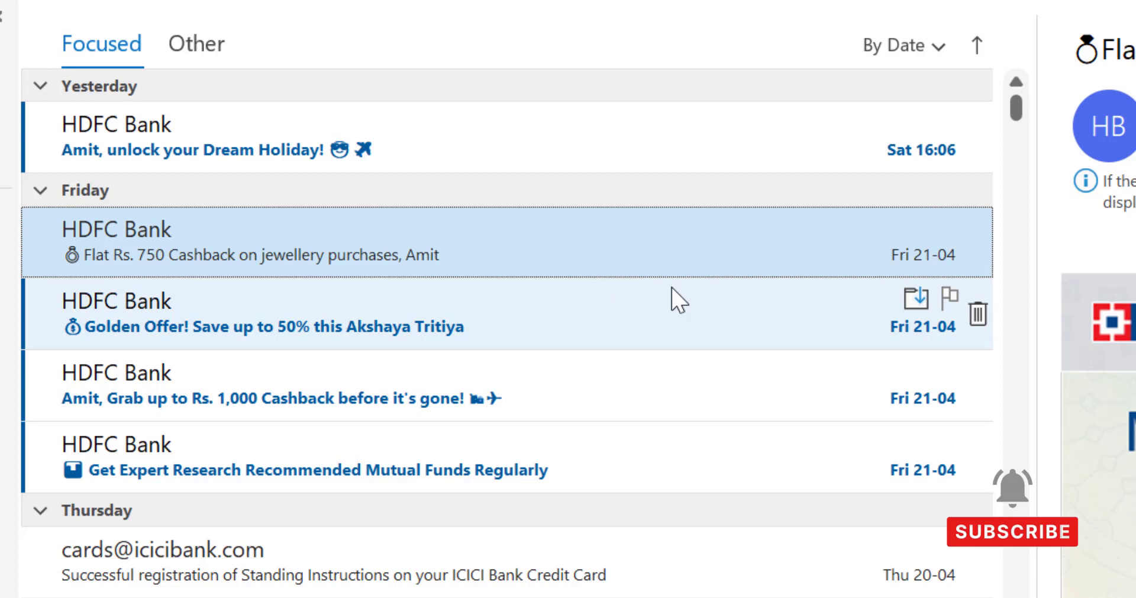
mouse_move(949, 298)
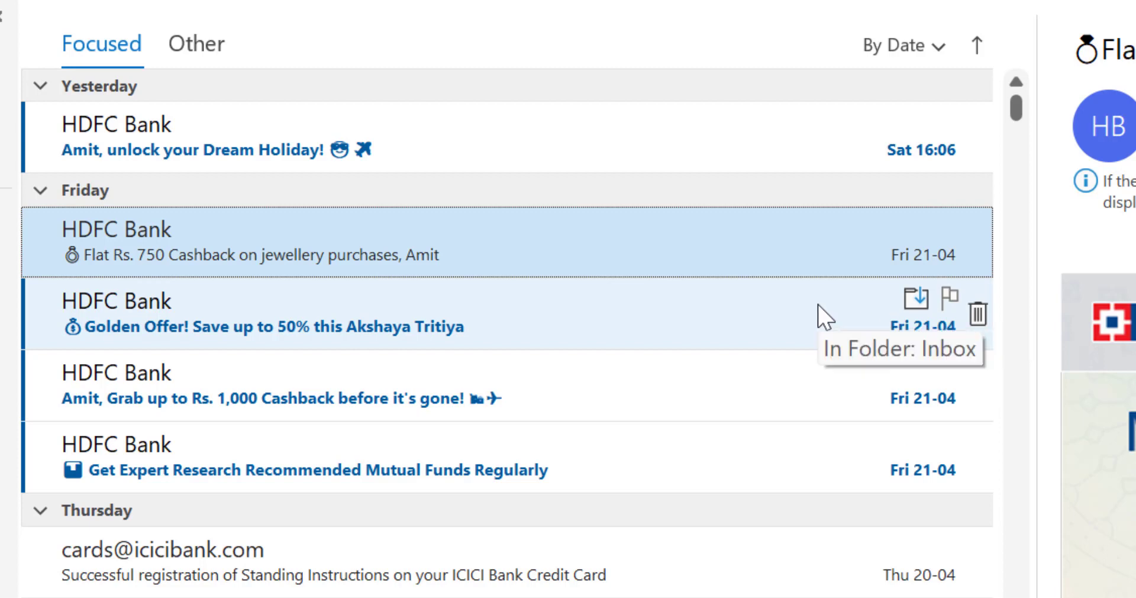
mouse_move(916, 301)
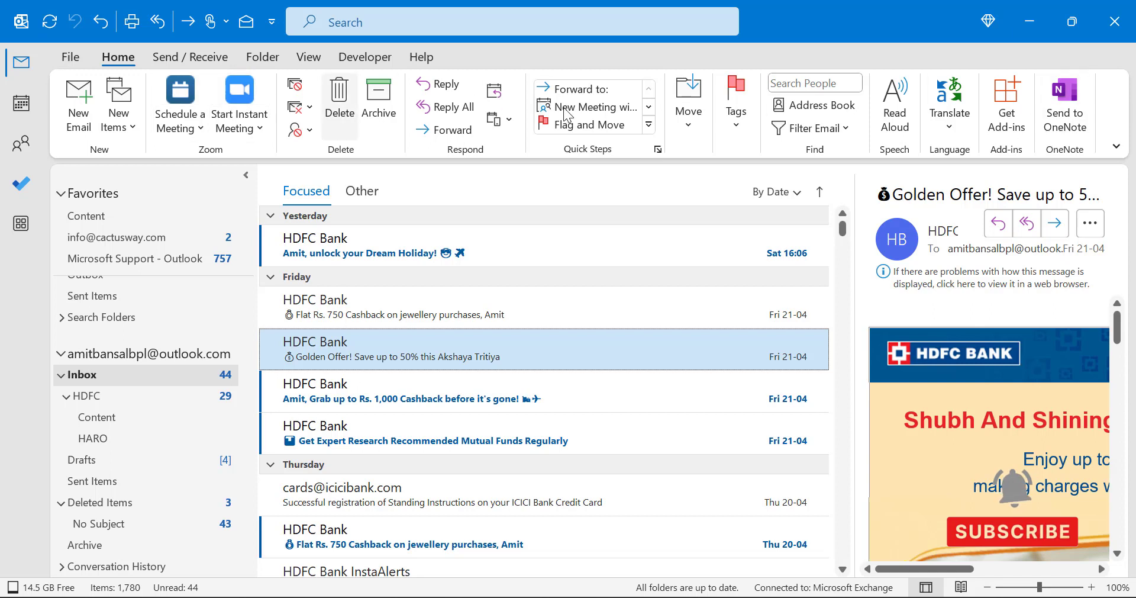
mouse_move(659, 370)
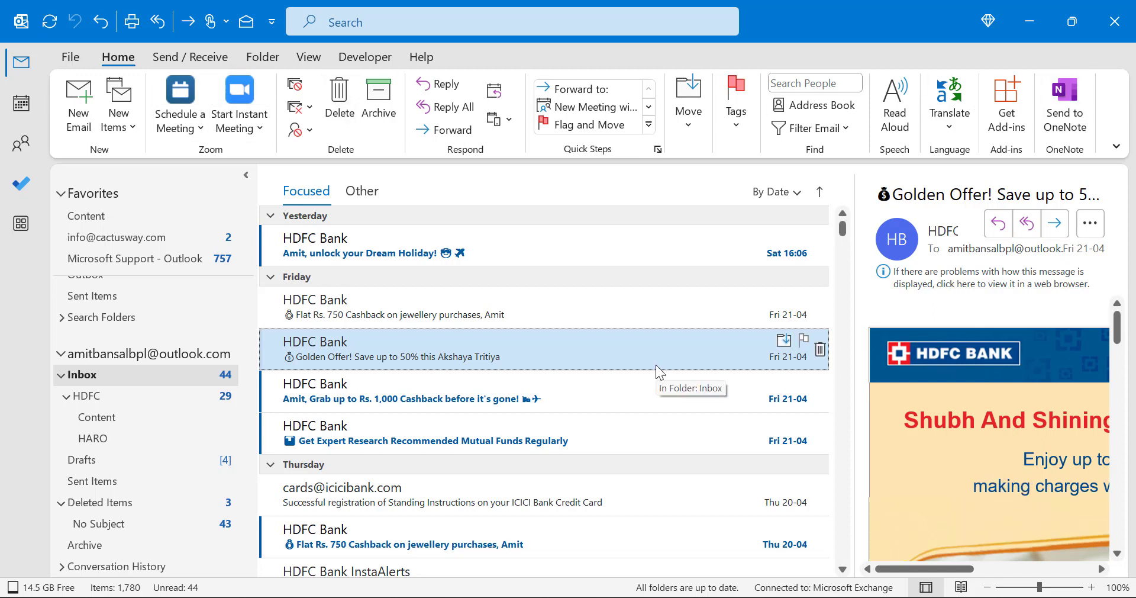
mouse_move(772, 352)
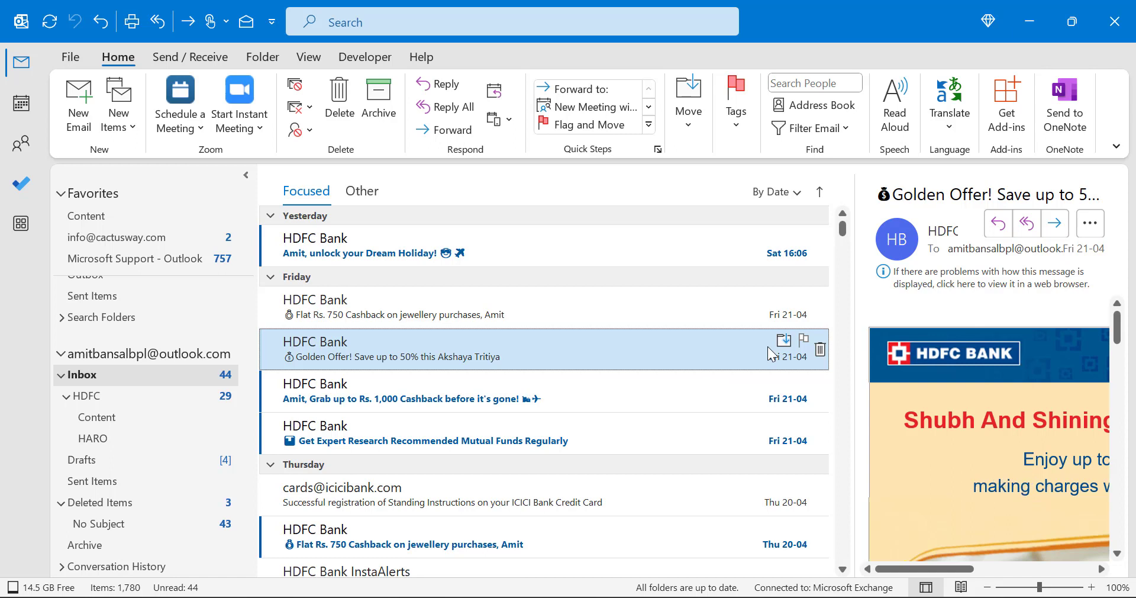
mouse_move(148, 444)
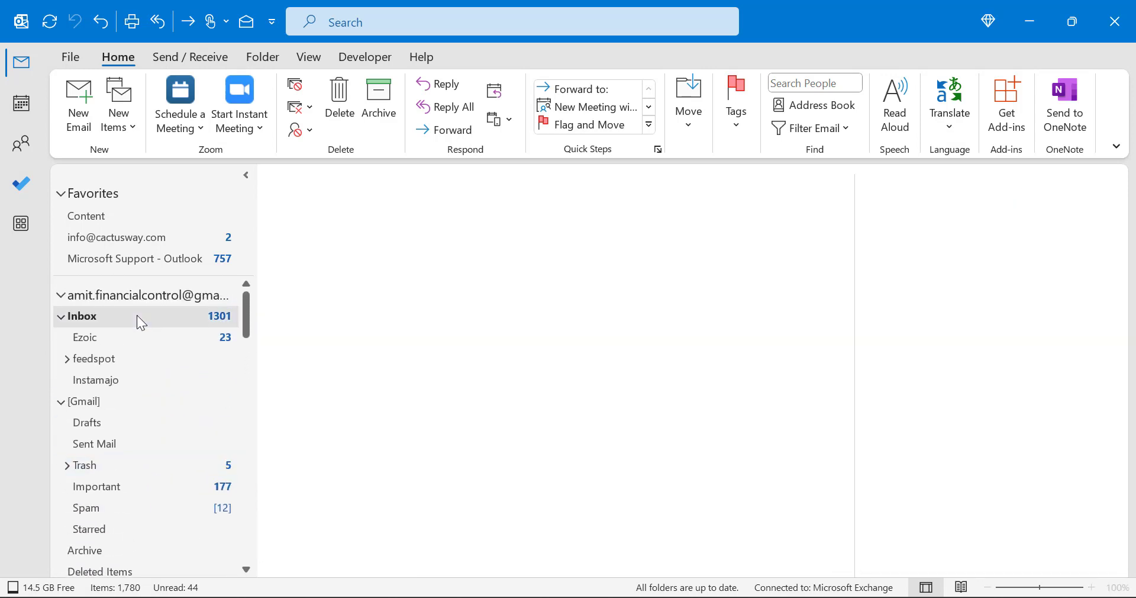
Open the Gmail account's Inbox and view the GPT-4 Chatbot email in the reading pane.
left_click(81, 316)
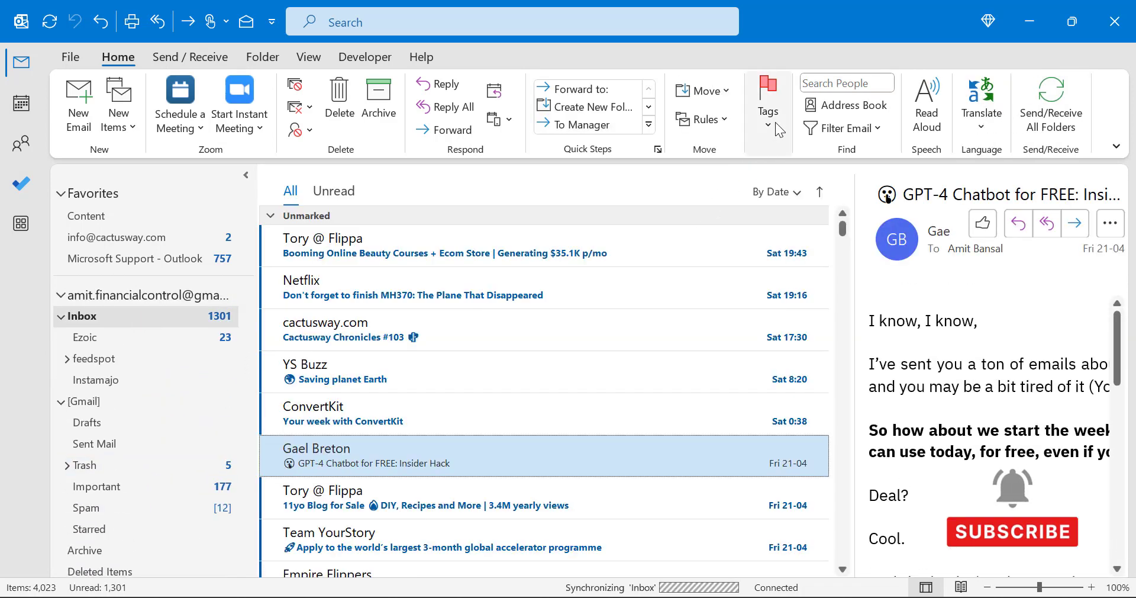
left_click(768, 98)
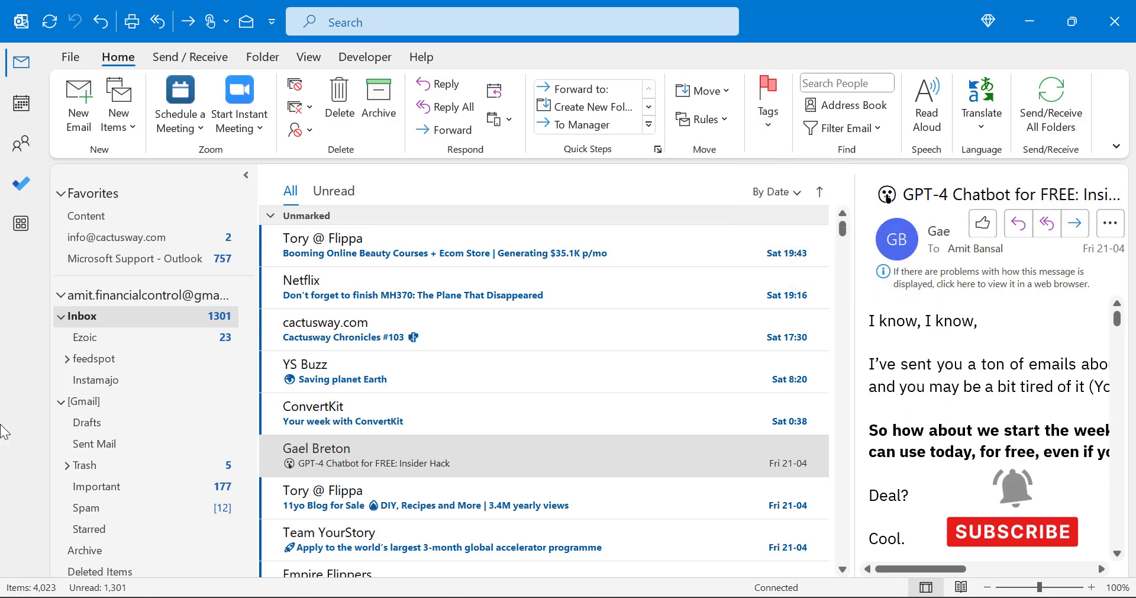
left_click(399, 456)
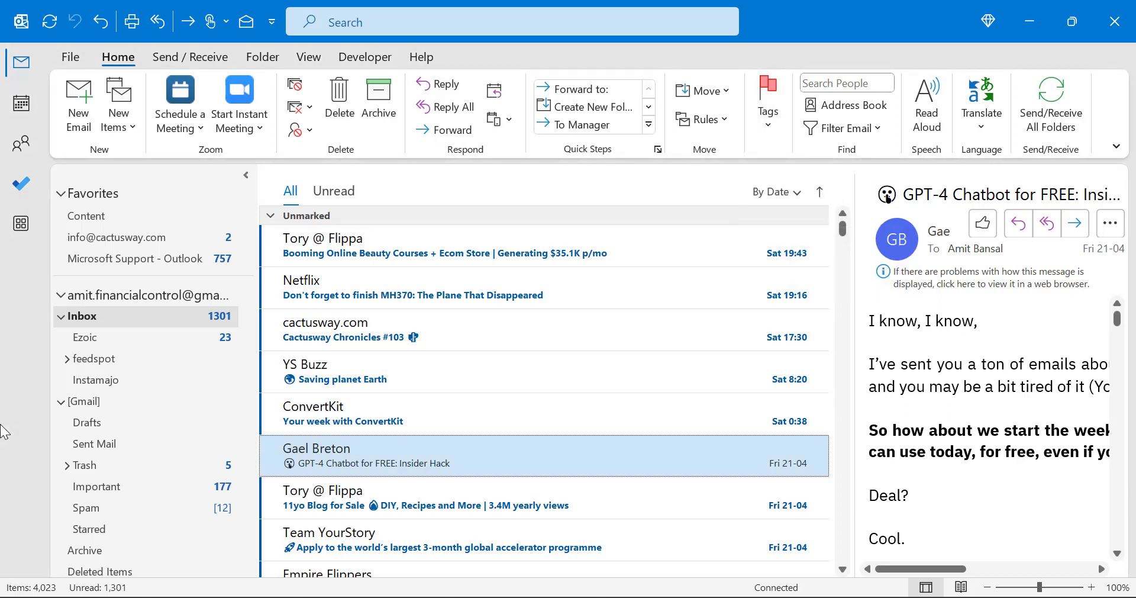